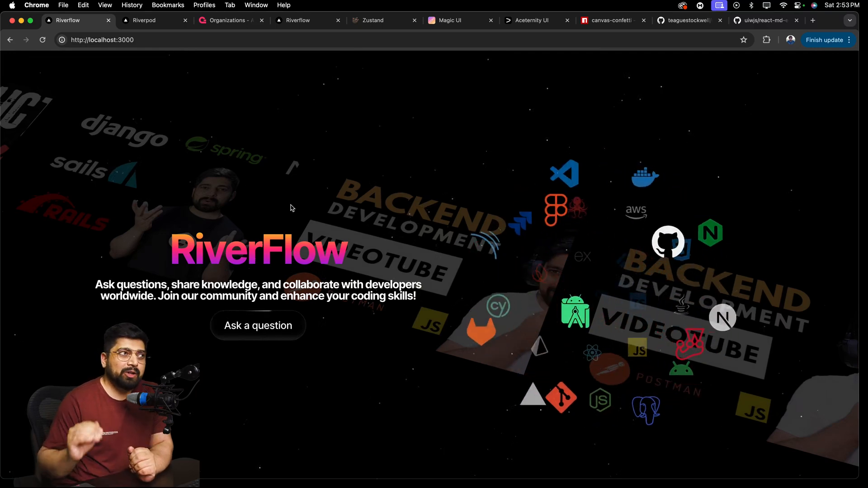
Step: Scroll past the hero and marquee to the Latest Questions list and Top Contributors panel
scroll(down, 3)
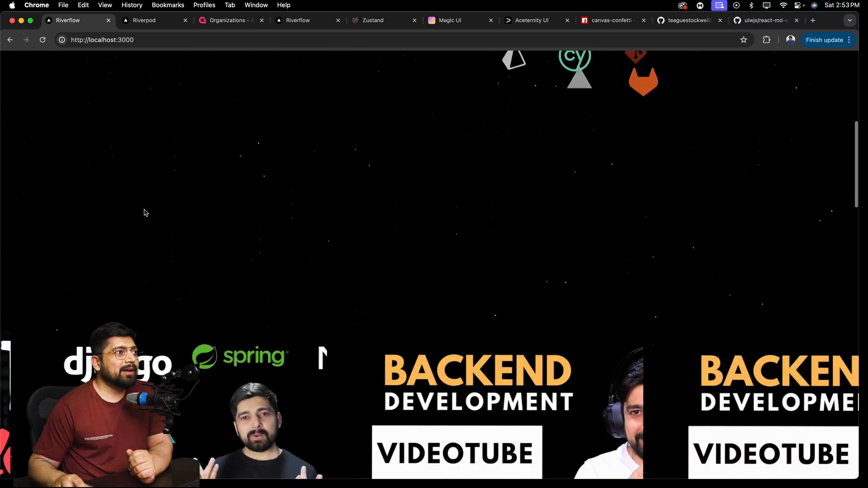
scroll(down, 3)
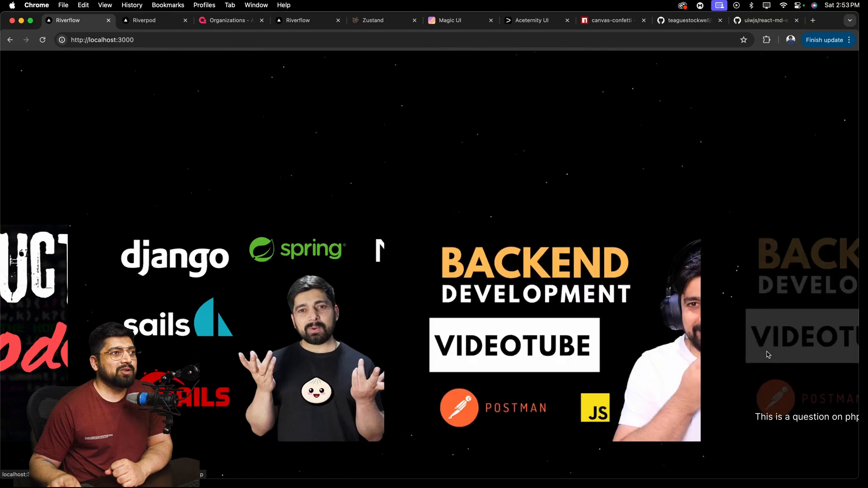
scroll(down, 3)
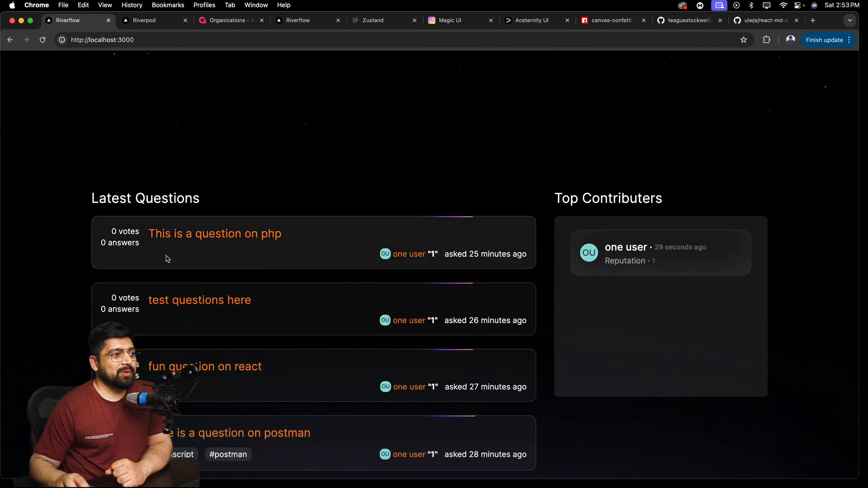
scroll(down, 3)
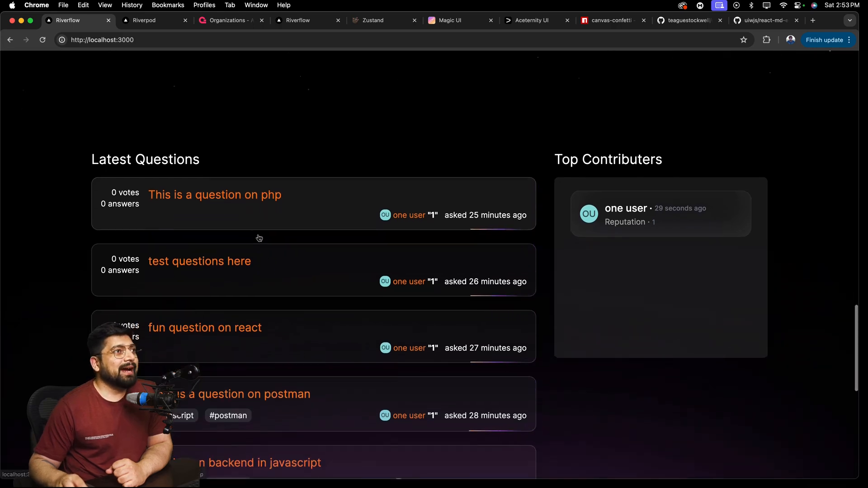
mouse_move(678, 268)
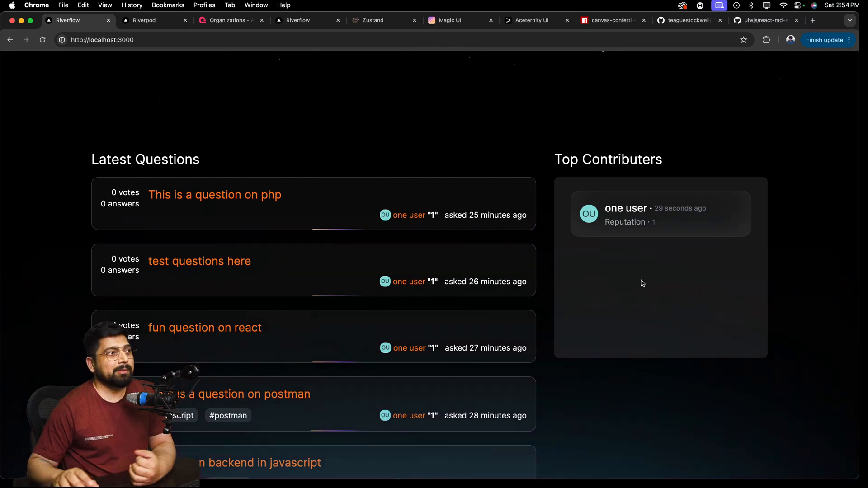
scroll(down, 3)
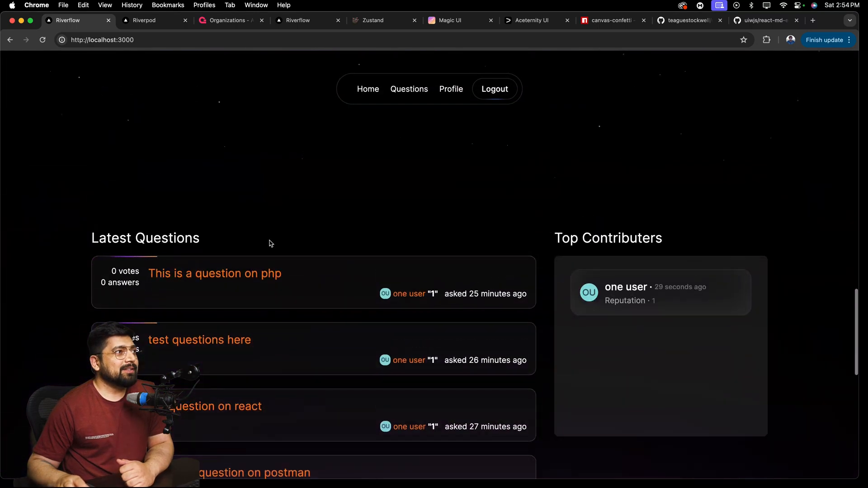
scroll(down, 3)
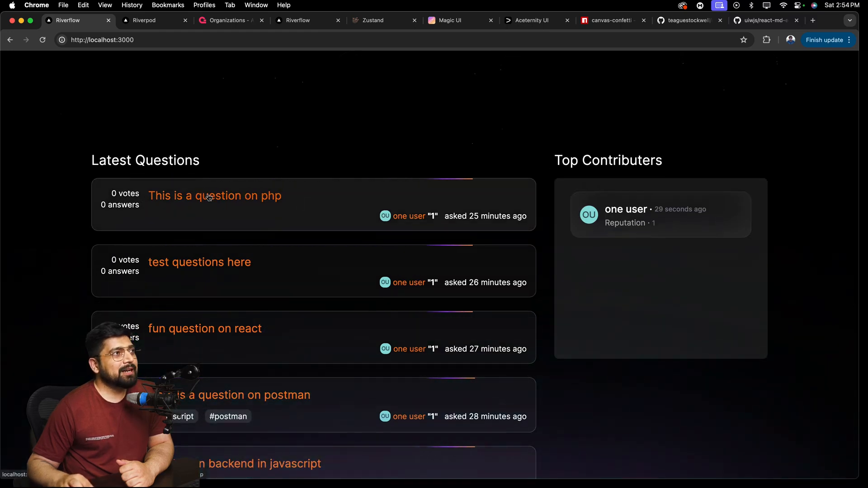
Step: Open 'This is a question on php' and upvote it to 1, revealing its comment and answer area
click(215, 195)
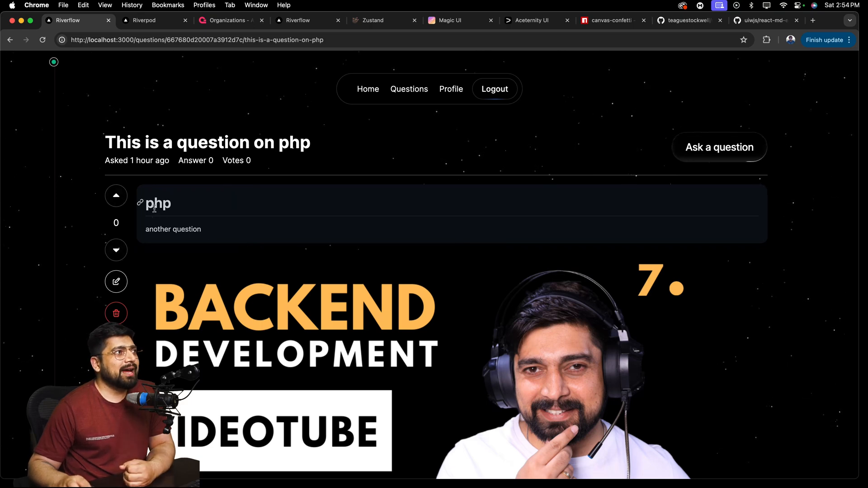
click(116, 196)
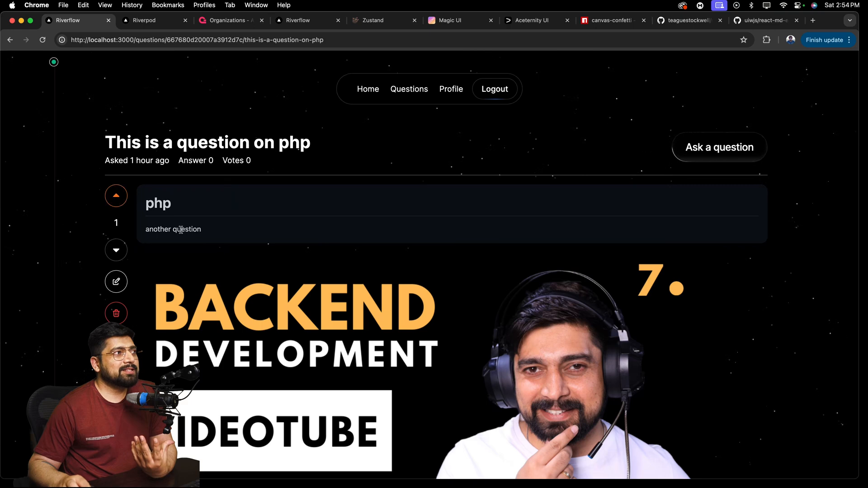
mouse_move(210, 249)
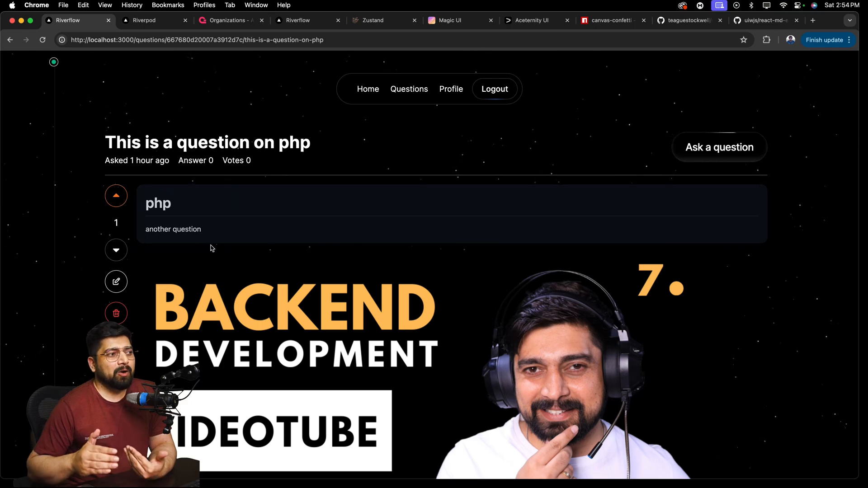
mouse_move(269, 239)
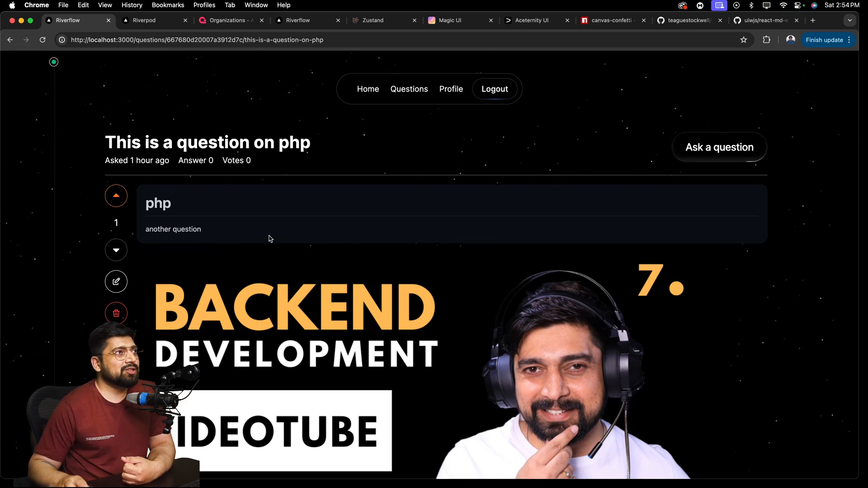
scroll(down, 3)
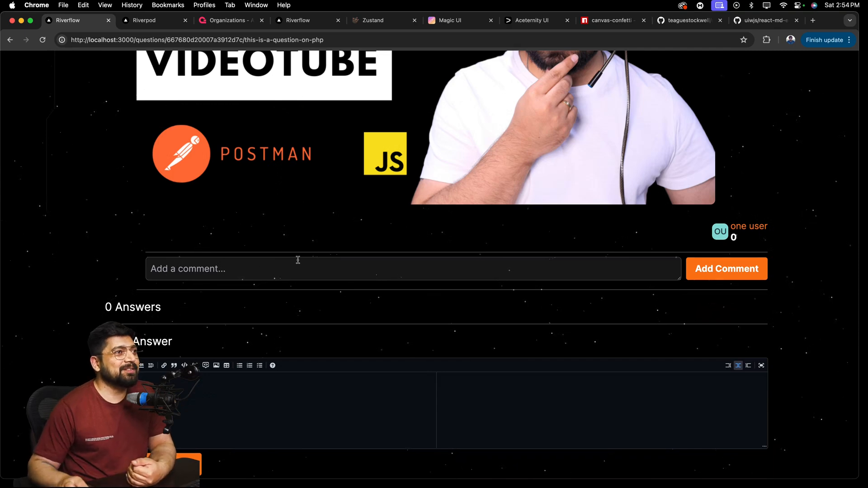
Step: Write '# test', '---' and 'this is an answer' into the Your Answer markdown editor
scroll(down, 3)
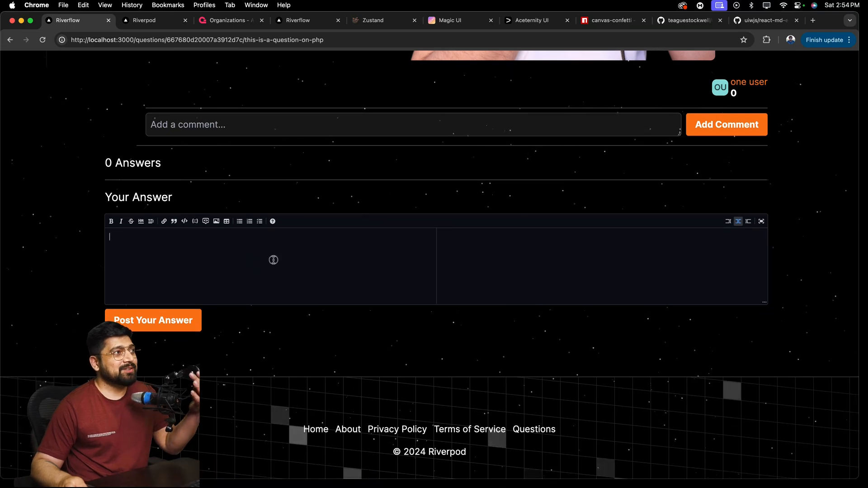
text(#)
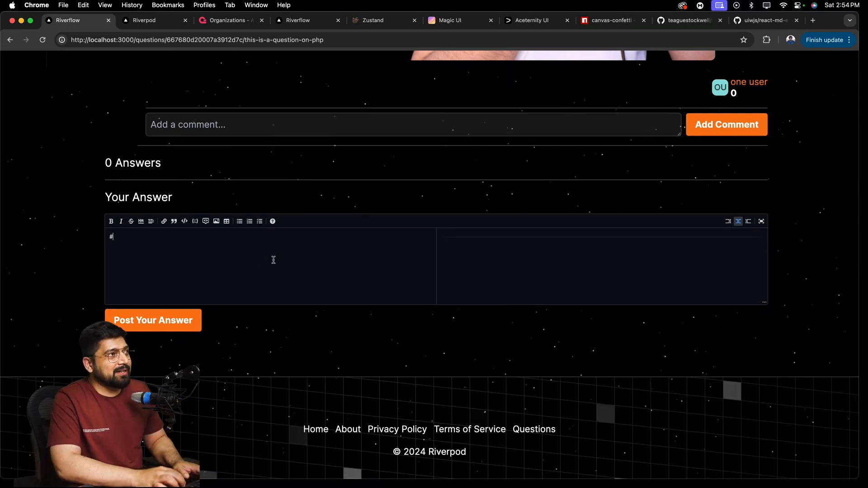
text(test answer)
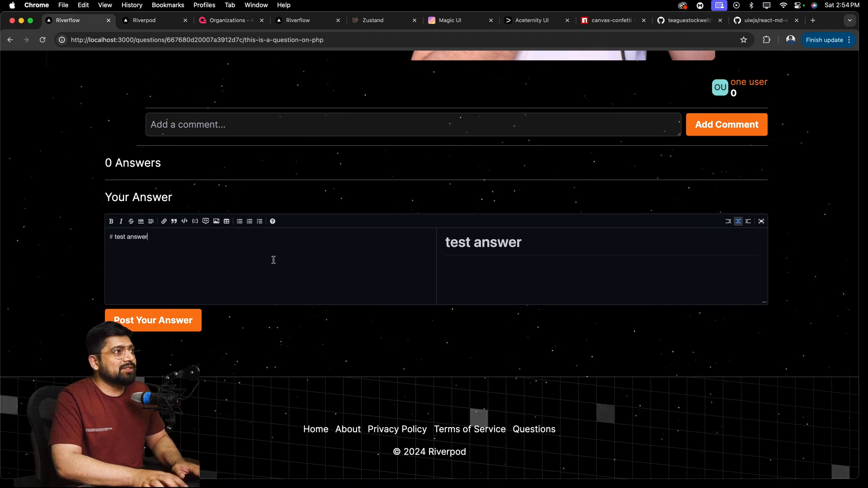
text(---)
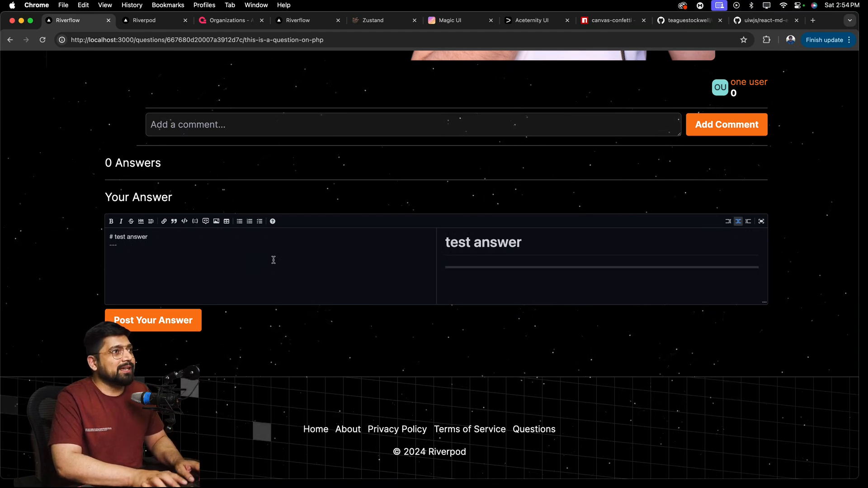
text(this is)
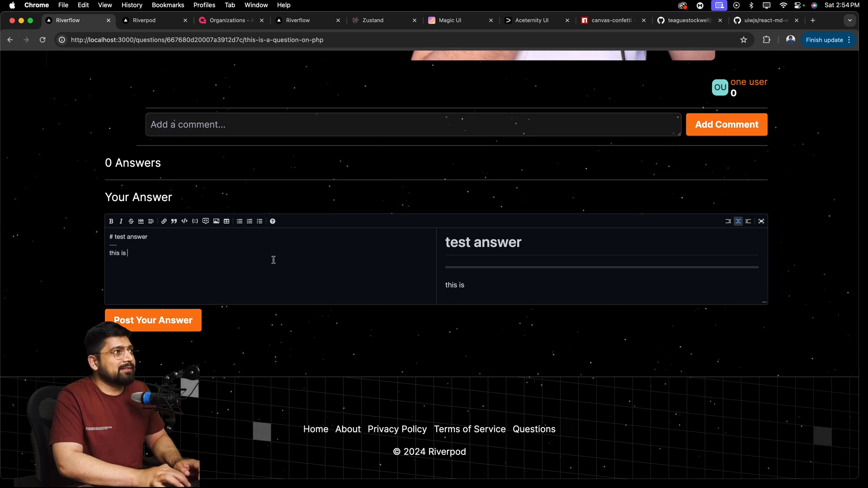
text(an aswer)
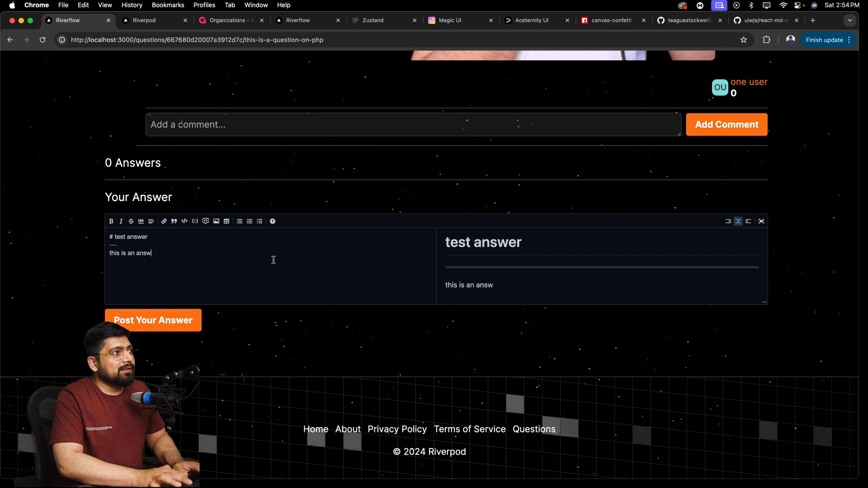
text(er)
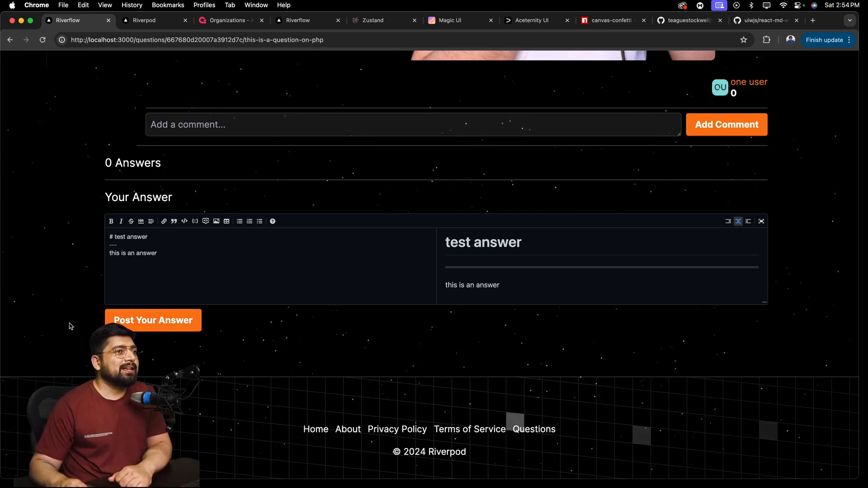
click(152, 321)
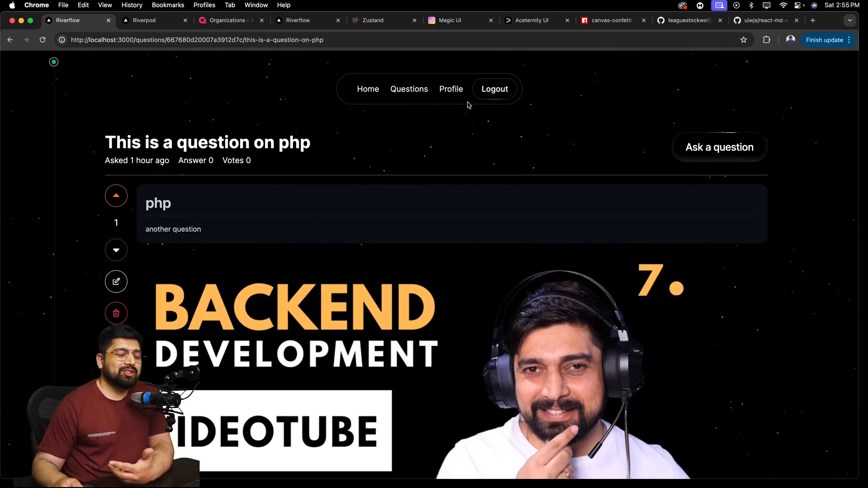
Step: Switch to the Appwrite Console and open the river project's Auth section
click(230, 21)
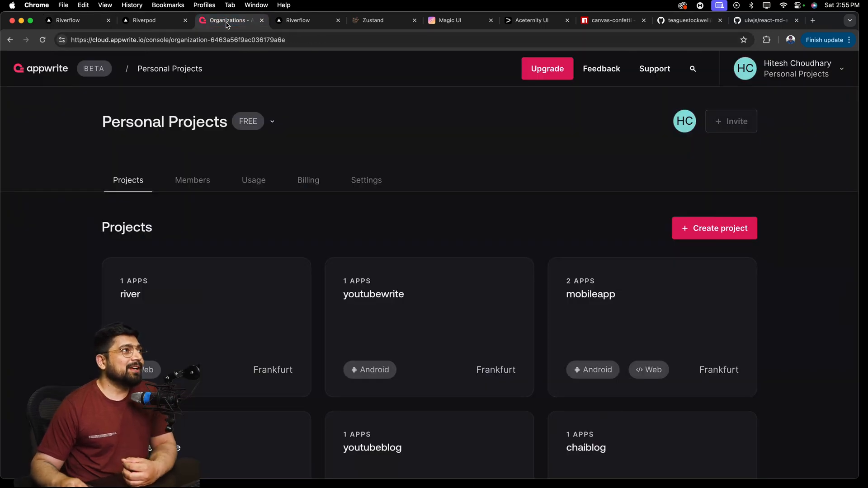
scroll(down, 3)
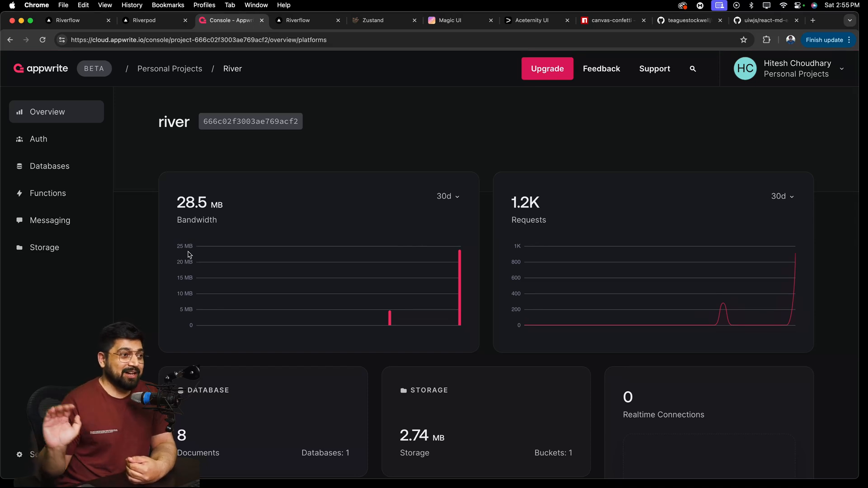
click(39, 139)
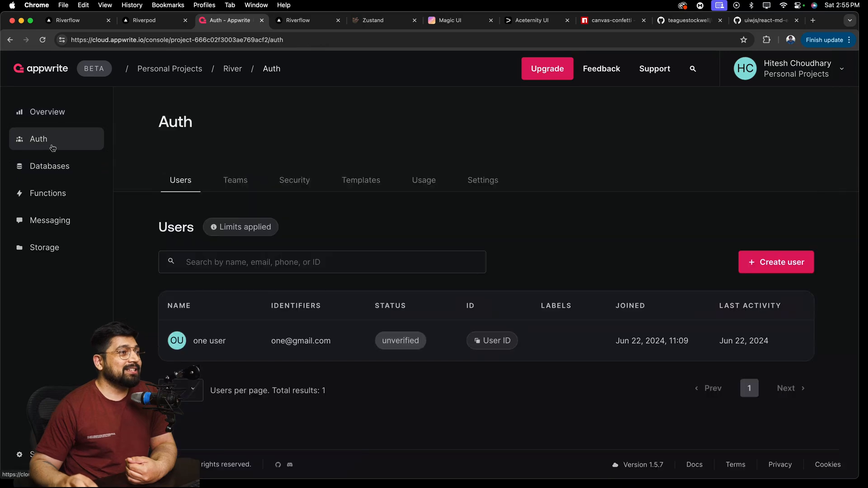
mouse_move(483, 180)
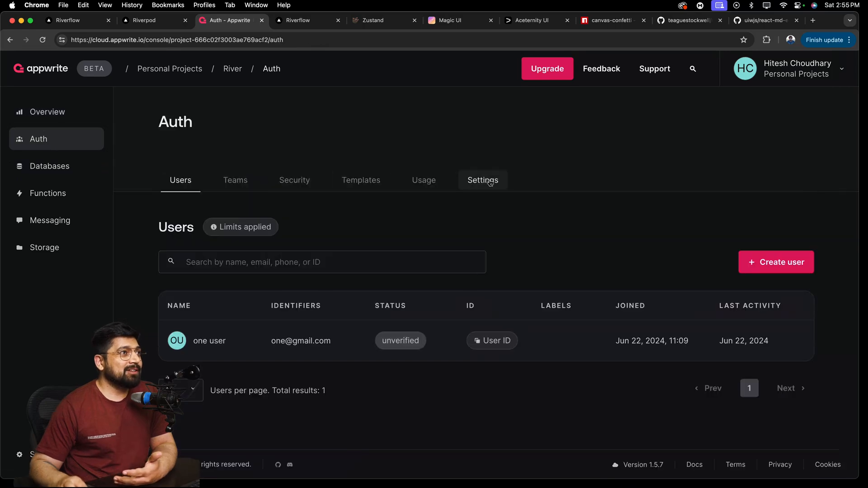
Step: View the Auth Settings with its auth methods and OAuth2 providers like GitLab, Google, Notion
click(482, 180)
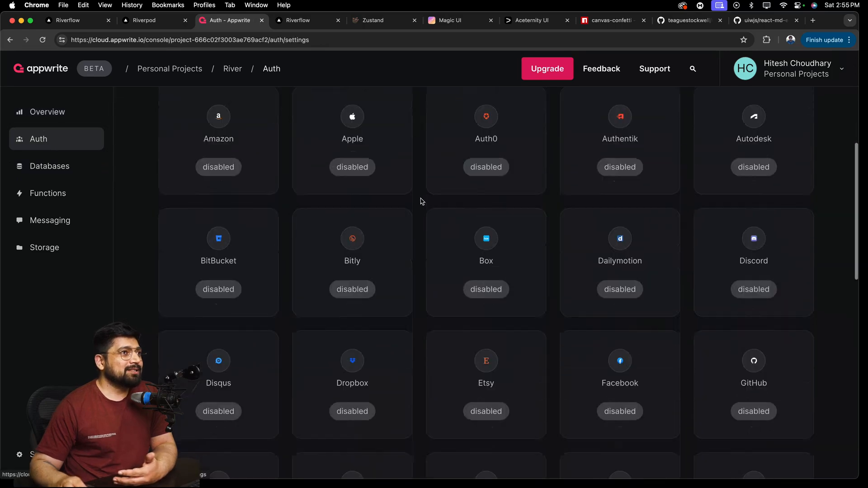
scroll(down, 3)
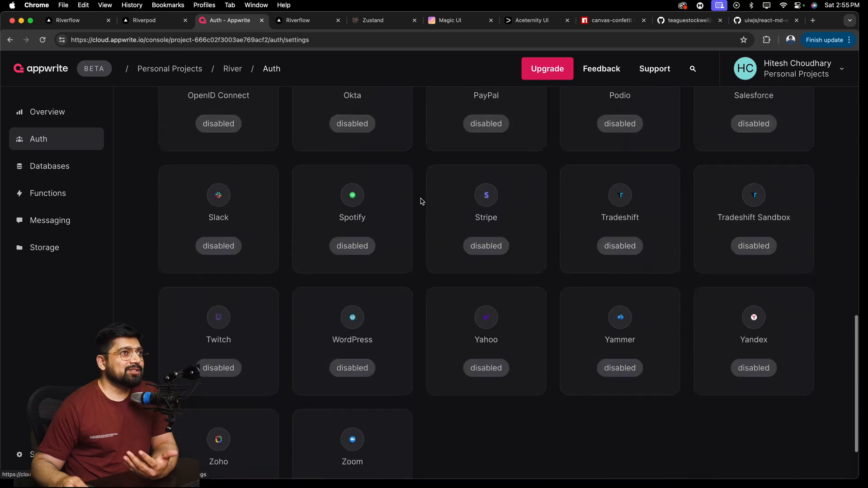
scroll(up, 3)
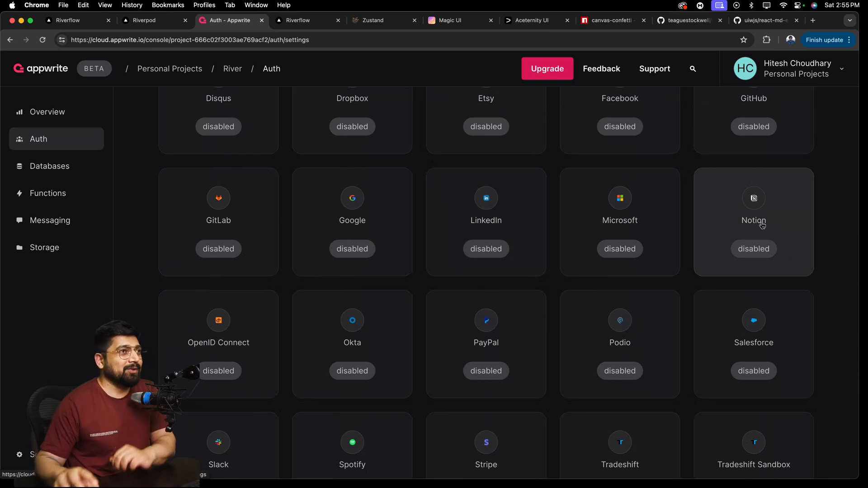
mouse_move(700, 214)
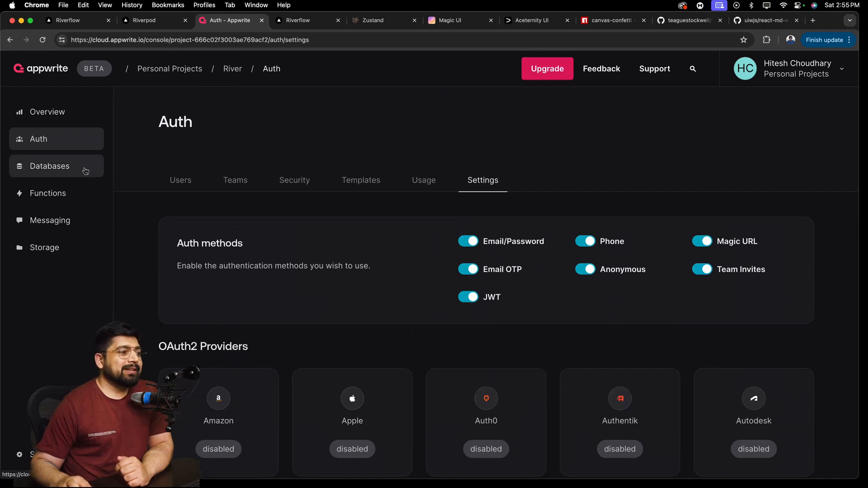
Step: Peek at Appwrite Databases, then list the profile's asked questions: 'Can I learn backend in javascript'
click(49, 166)
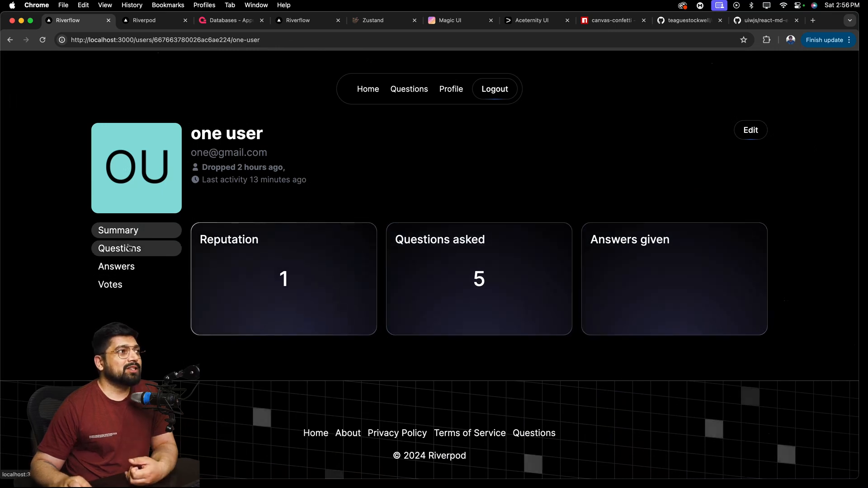
click(119, 248)
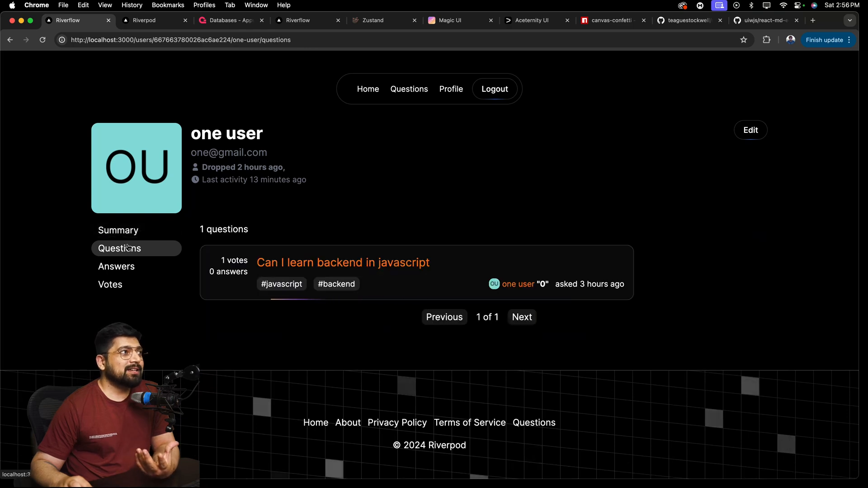
Step: Search All Questions for 'php' so only 'This is a question on php' is listed
click(110, 284)
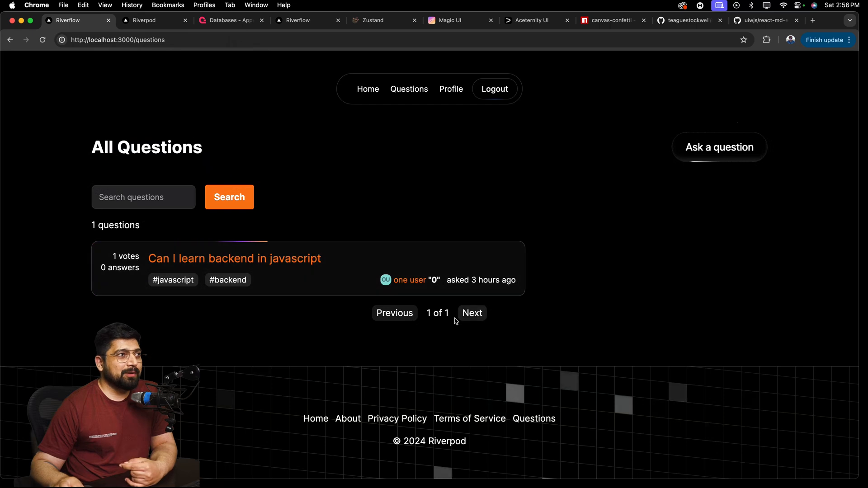
click(143, 197)
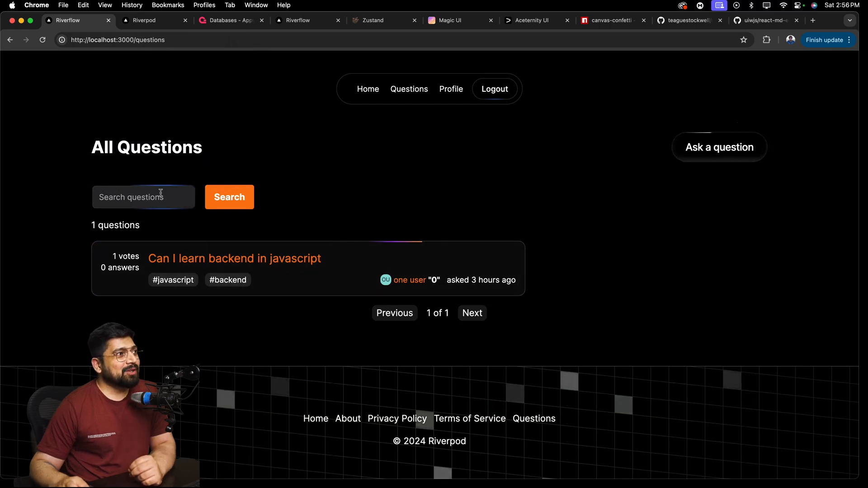
text(php)
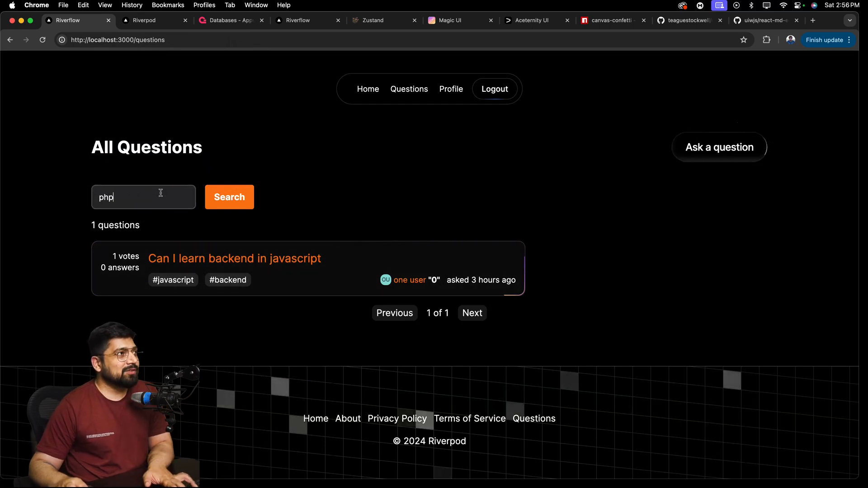
click(229, 197)
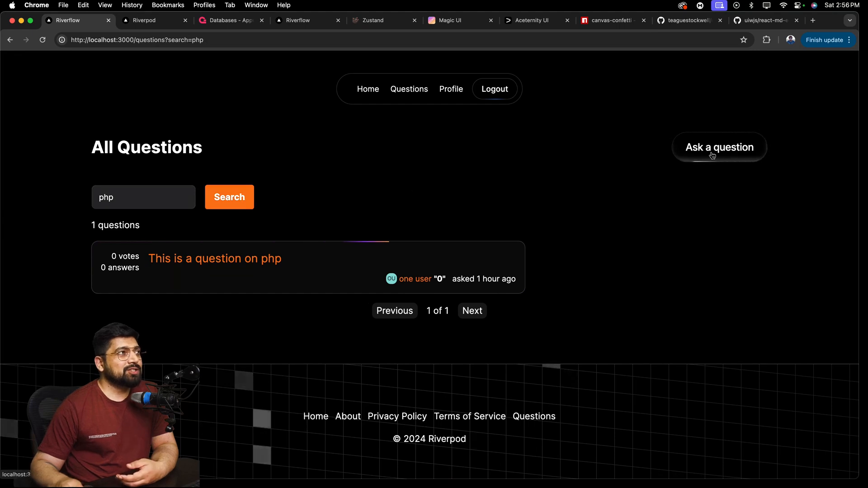
Step: Try the Ask a public question form with 't' in details, then return to the Riverflow home page
click(719, 147)
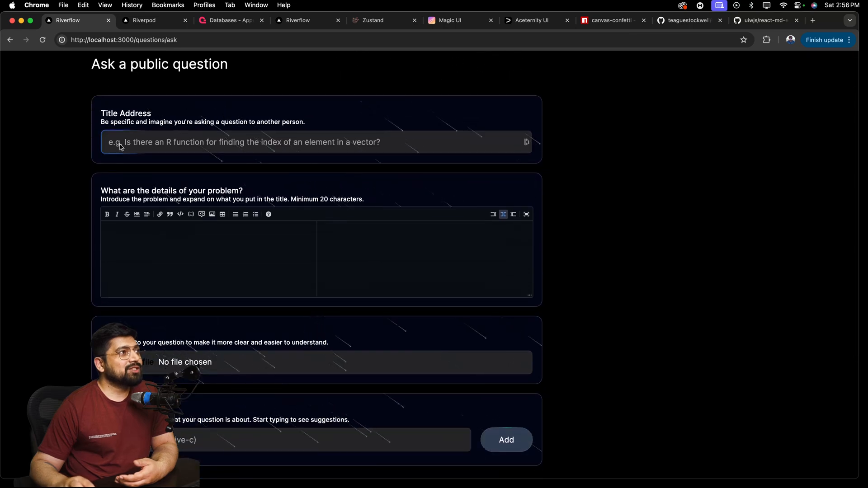
scroll(down, 3)
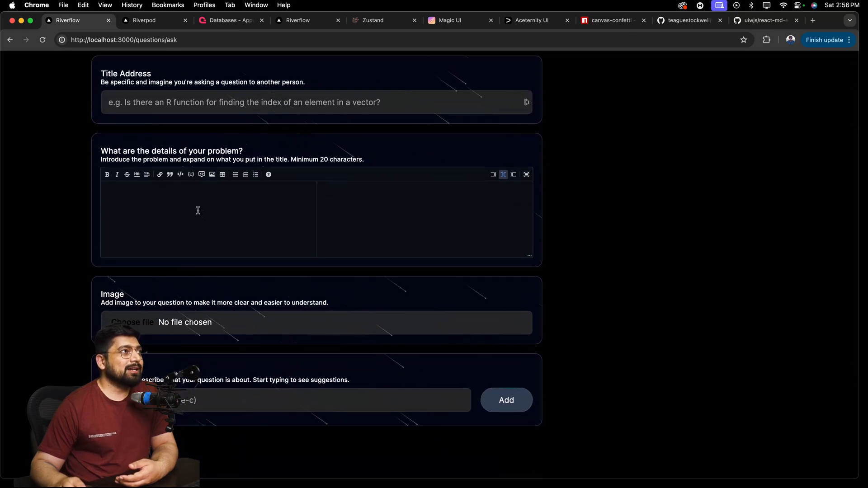
text(test)
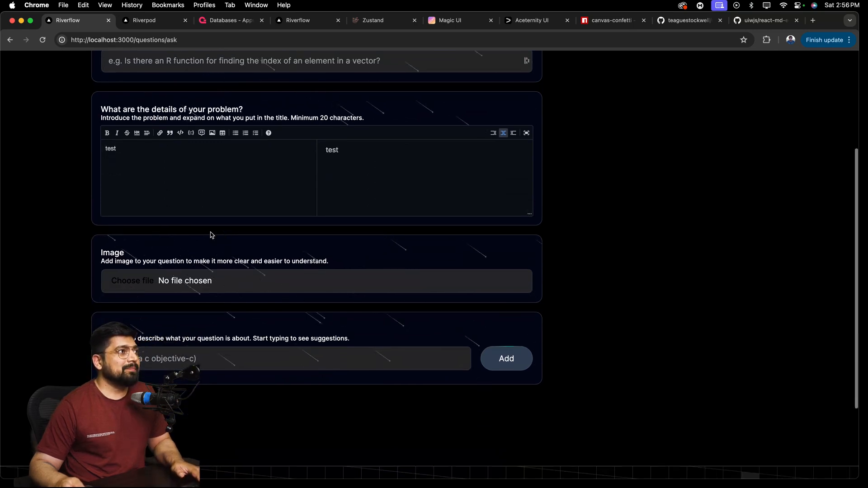
scroll(down, 3)
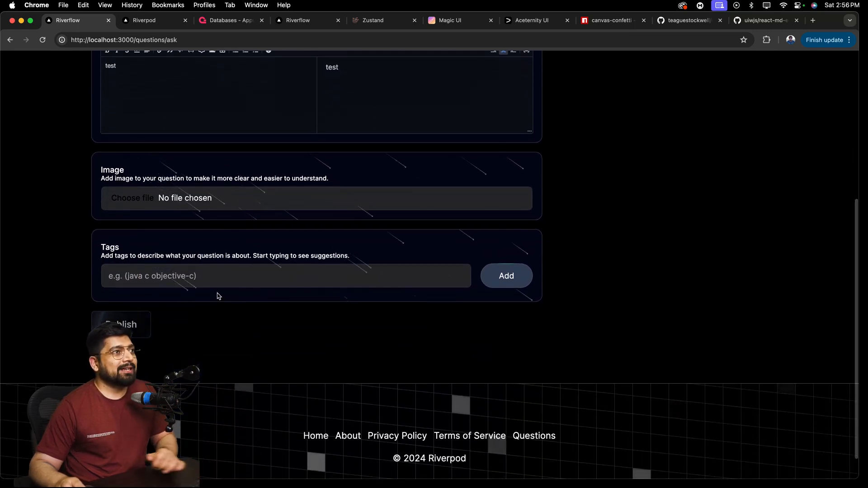
scroll(up, 3)
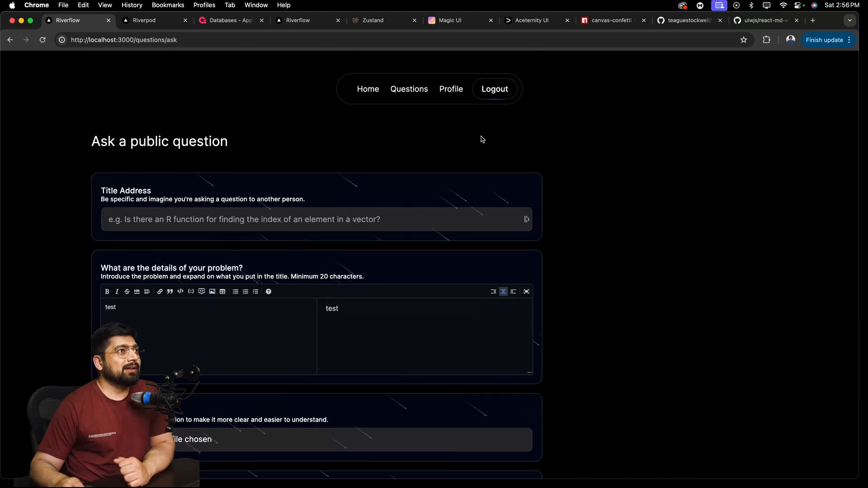
mouse_move(368, 89)
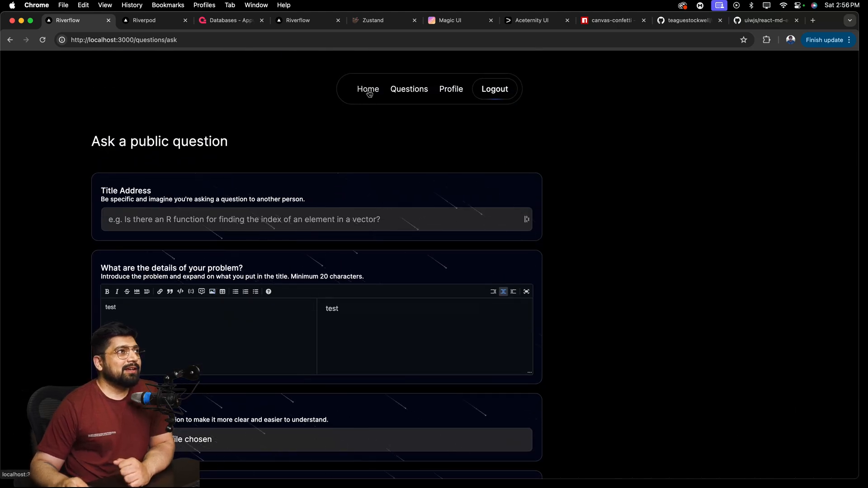
mouse_move(409, 89)
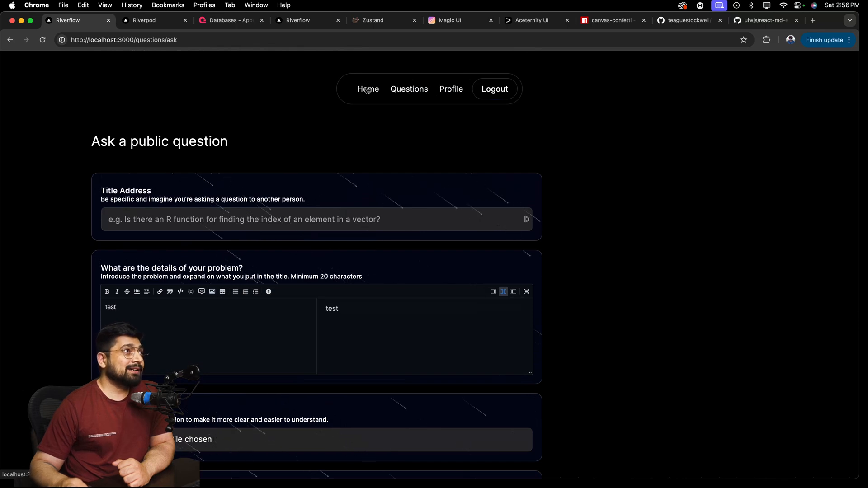
click(368, 90)
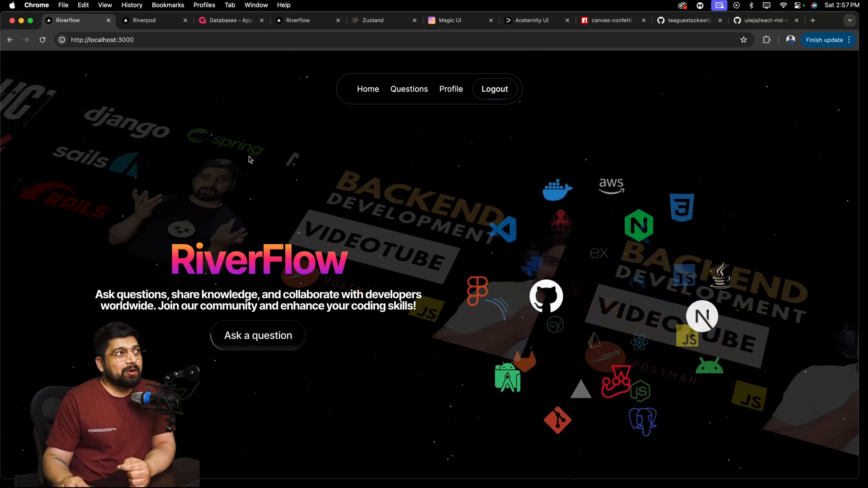
Step: View main-stackoverflow's votes, comments, questions and answers collections, then switch to the Zustand site
click(229, 20)
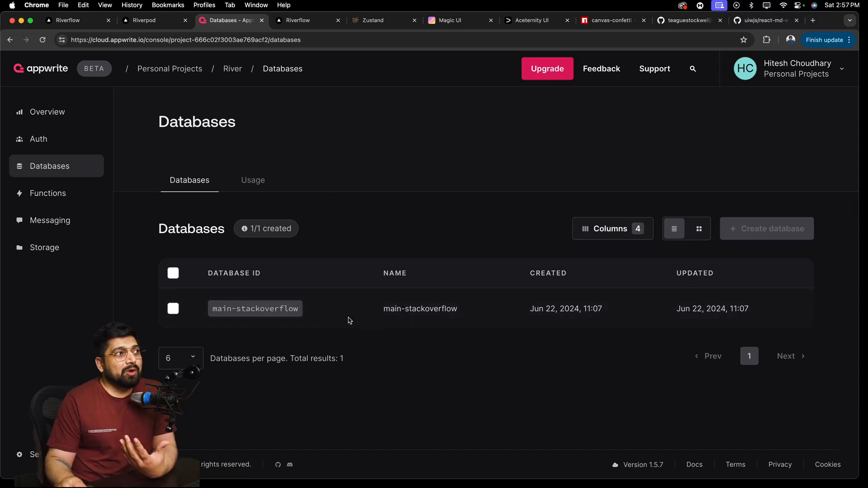
click(255, 309)
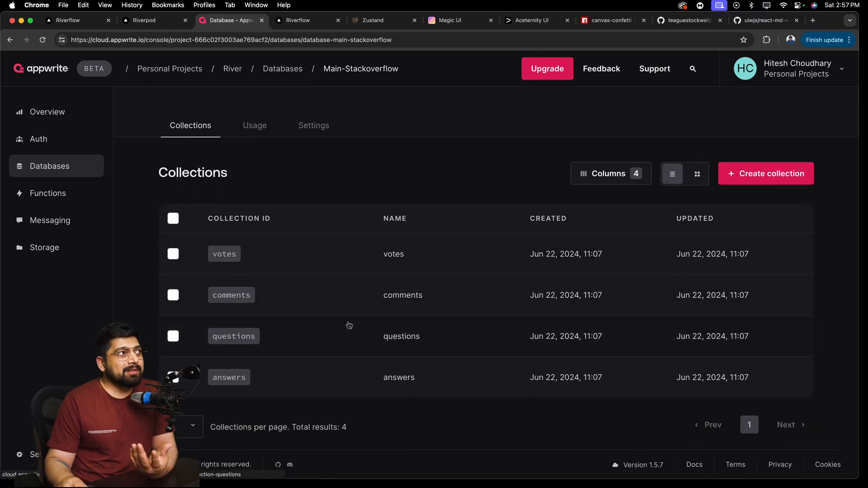
mouse_move(378, 420)
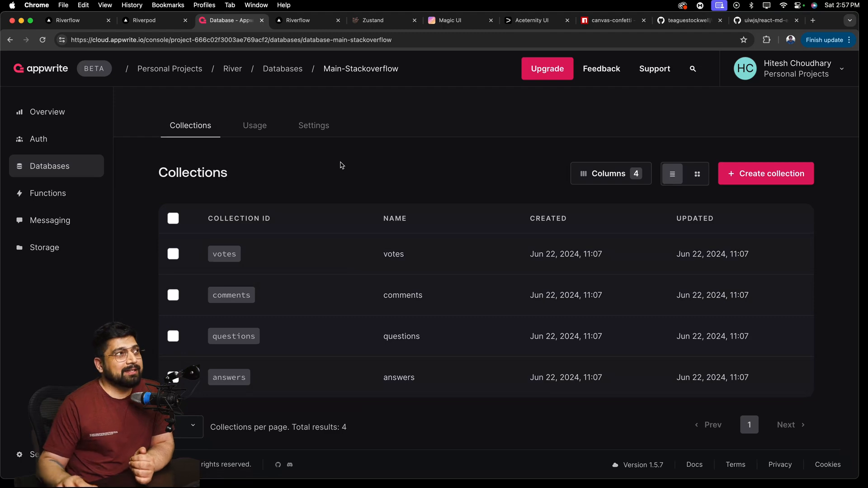
mouse_move(353, 164)
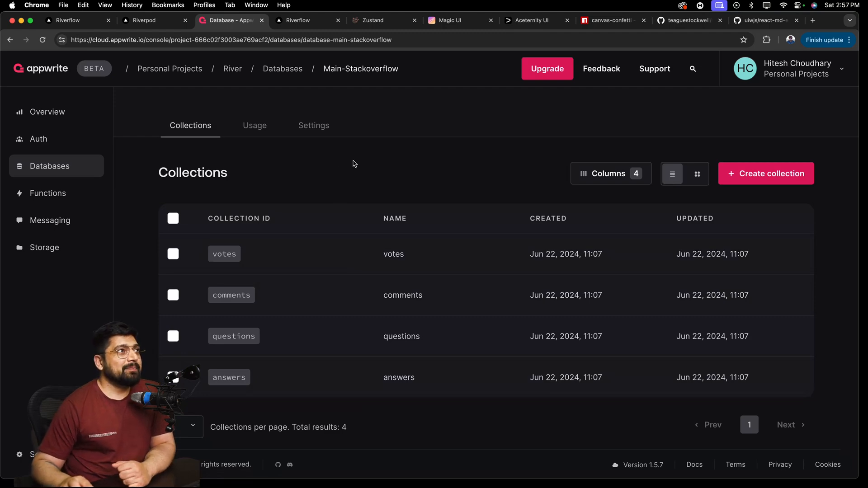
click(376, 20)
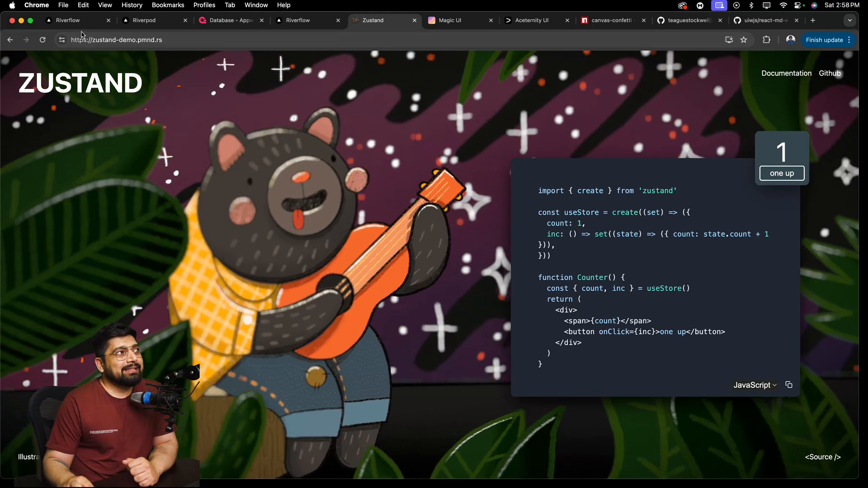
Step: Switch from the Zustand demo site back to the Riverflow home page
click(78, 20)
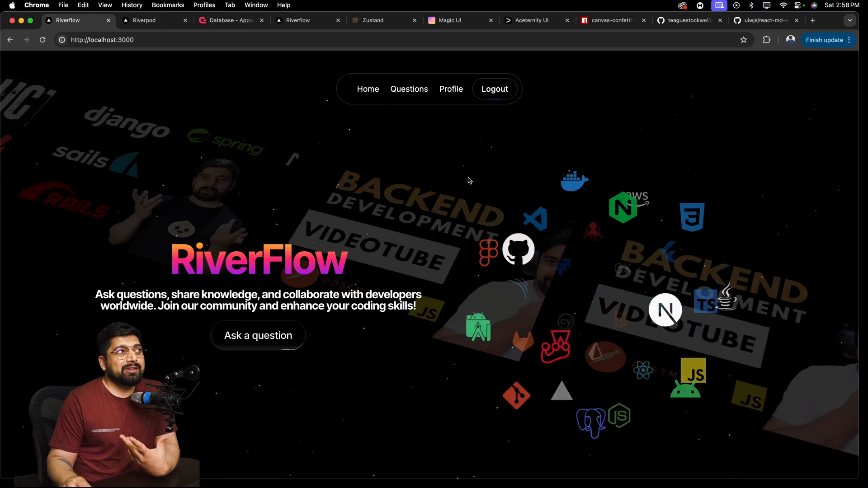
Step: Browse Magic UI's Marquee docs and home page, ending on the Interactive Icon Cloud preview
click(447, 21)
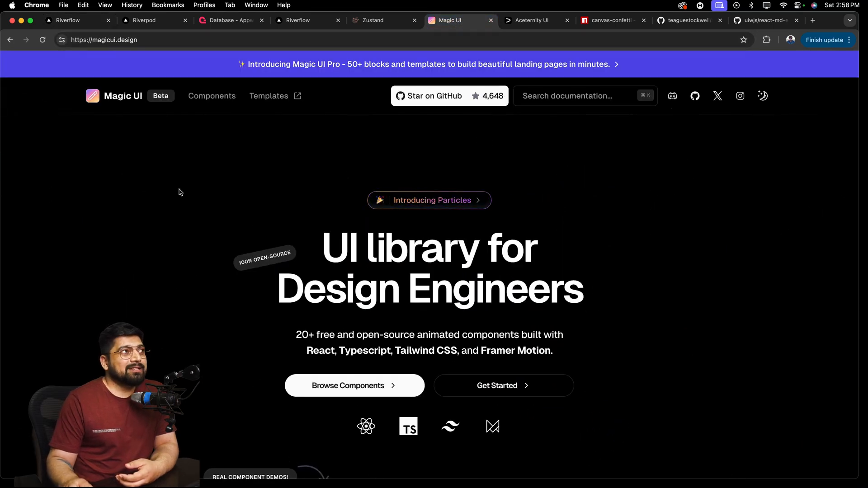
mouse_move(195, 212)
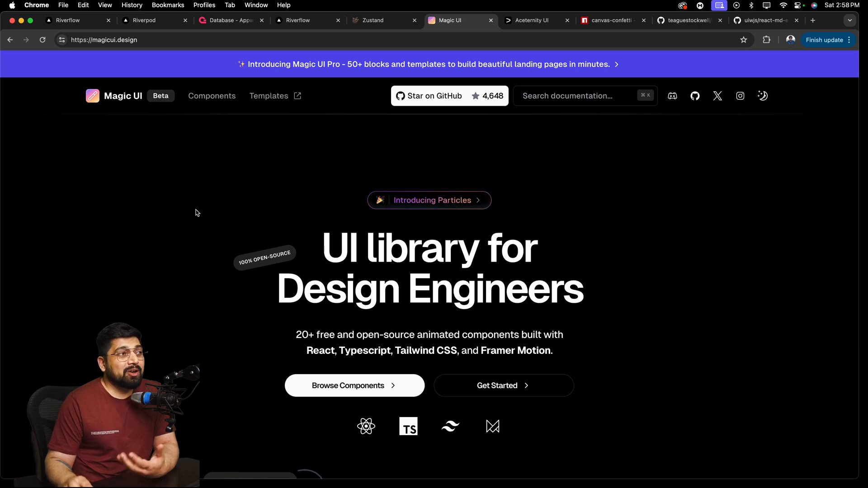
click(102, 261)
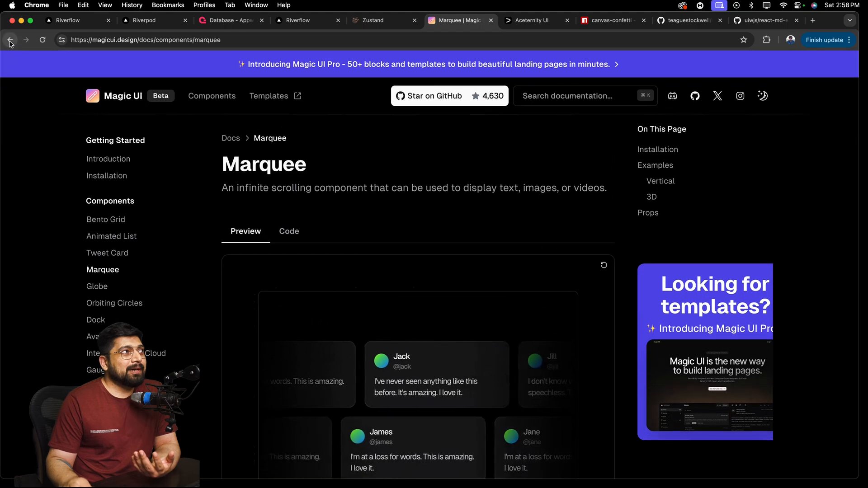
click(10, 40)
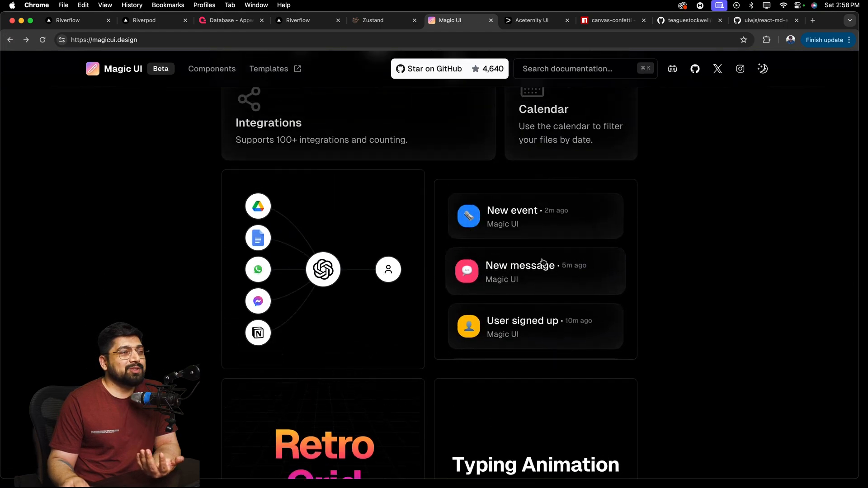
scroll(up, 3)
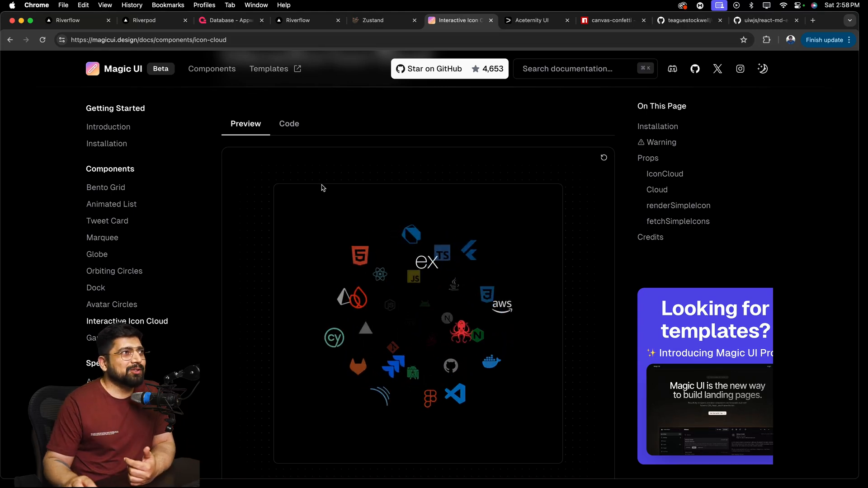
click(533, 20)
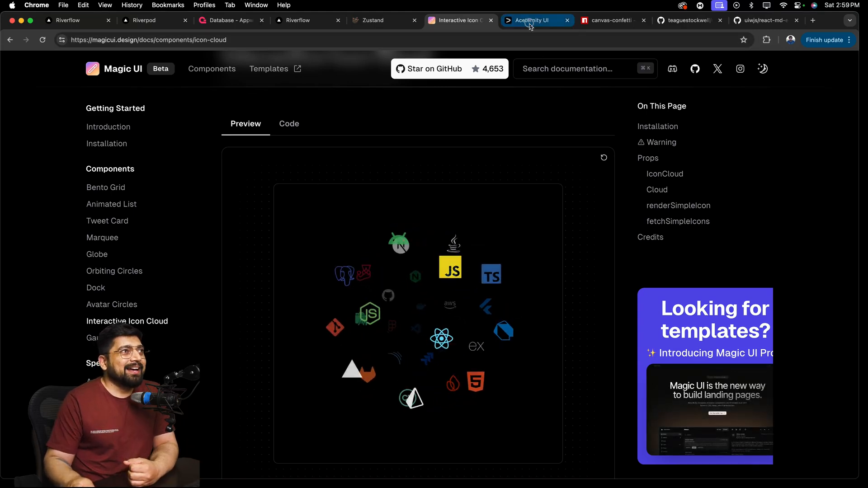
Step: Look over the Aceternity UI home page, then move on to the canvas-confetti npm page
click(535, 20)
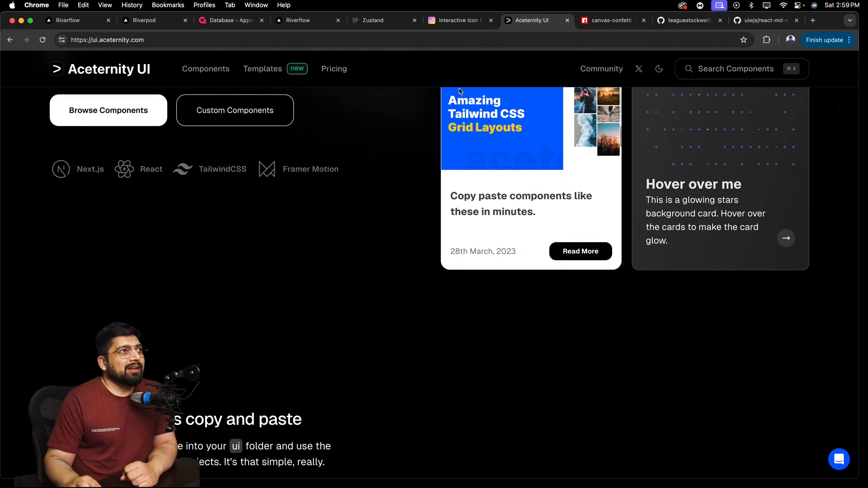
click(611, 21)
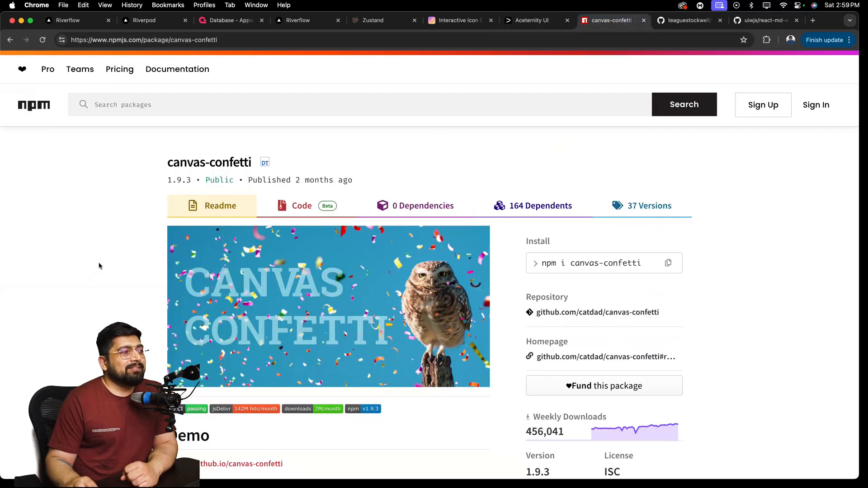
Step: Review the canvas-confetti package, then browse the react-md-editor GitHub README
scroll(down, 3)
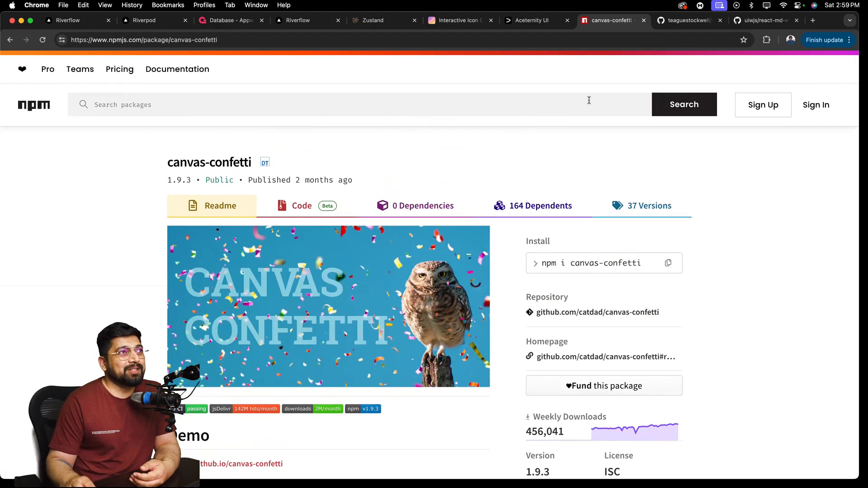
click(688, 21)
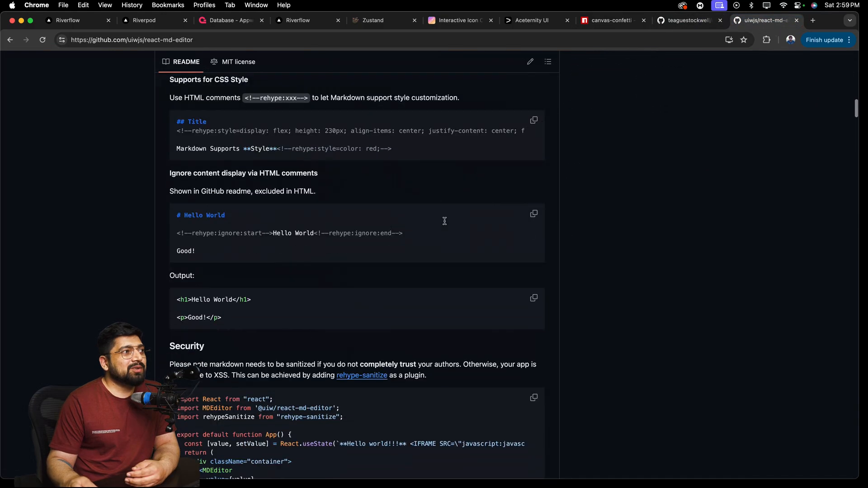
scroll(up, 3)
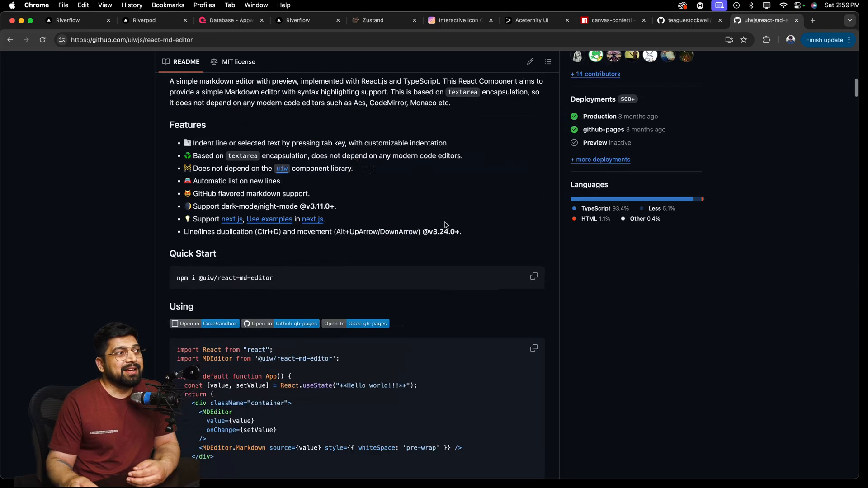
scroll(up, 3)
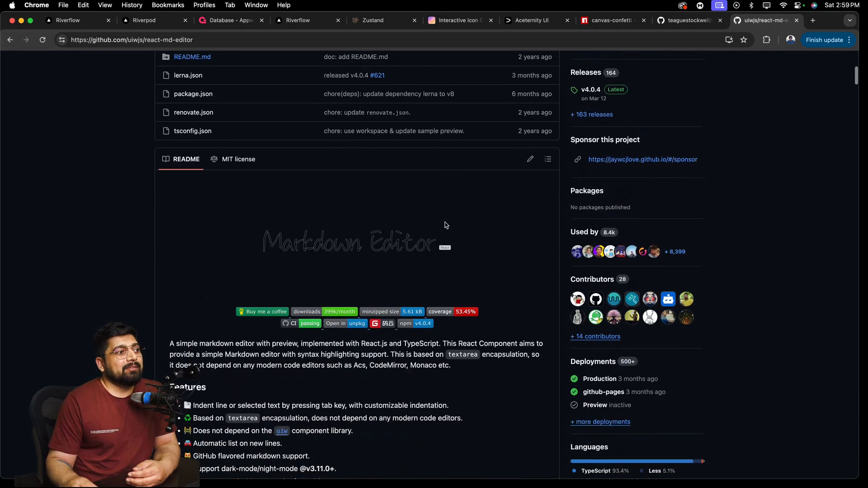
scroll(down, 3)
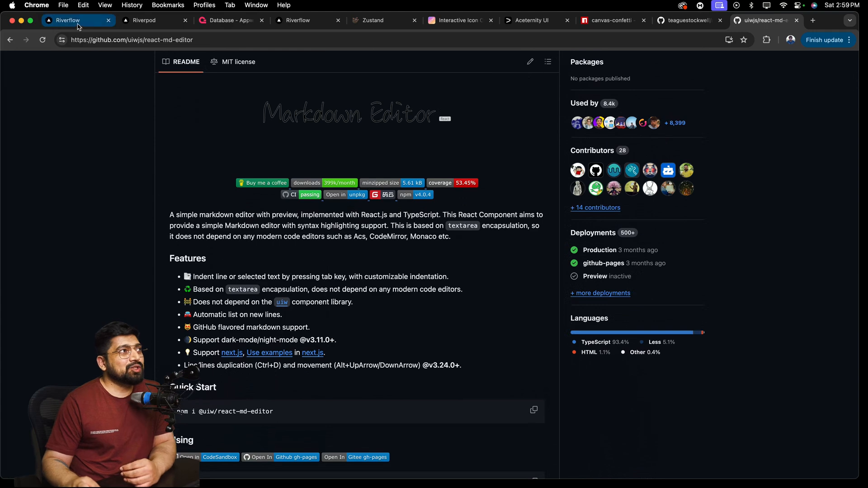
Step: Return to the running Riverflow home page
click(67, 20)
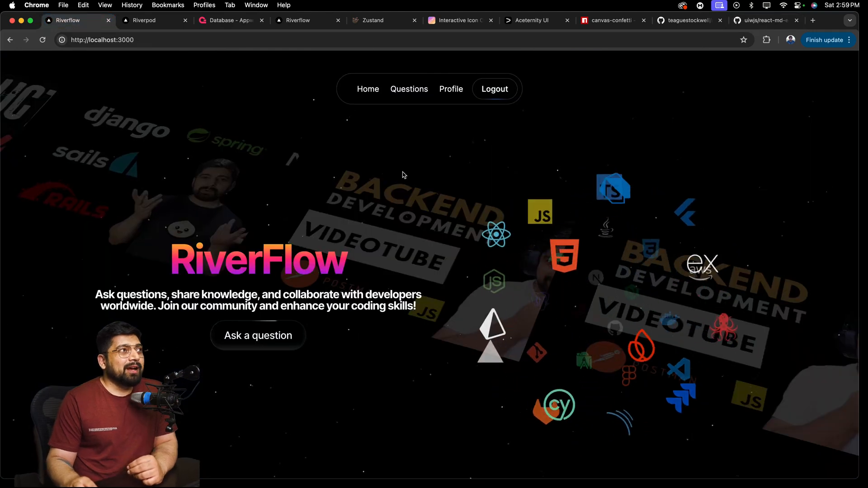